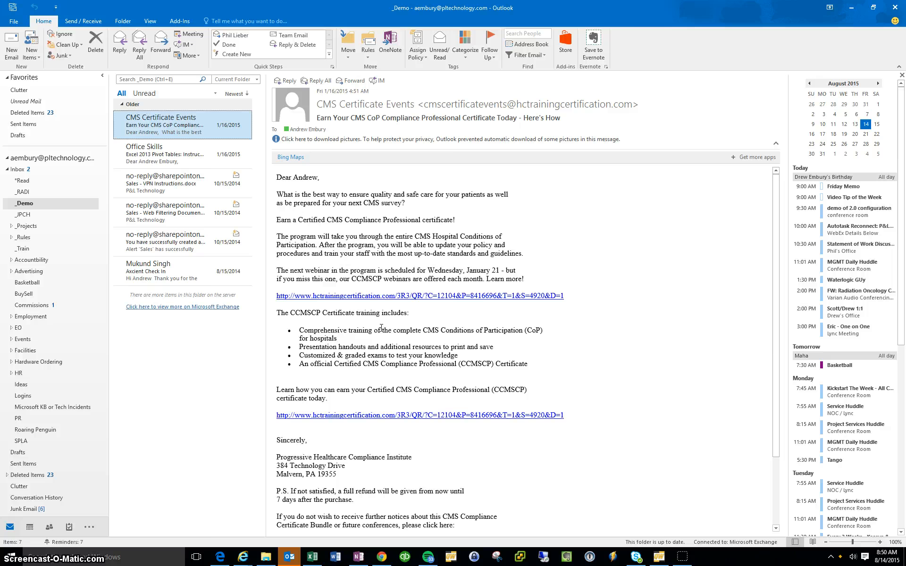
mouse_move(141, 452)
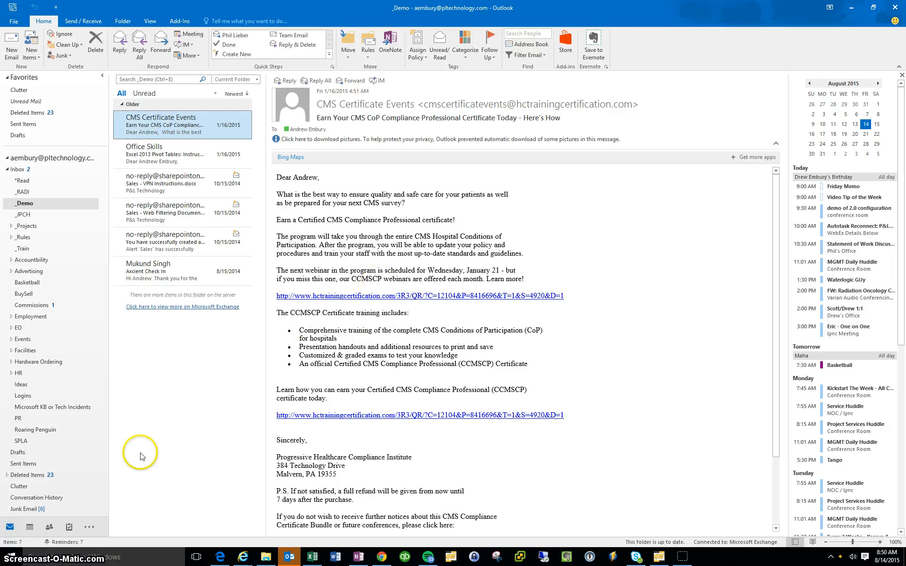
mouse_move(30, 527)
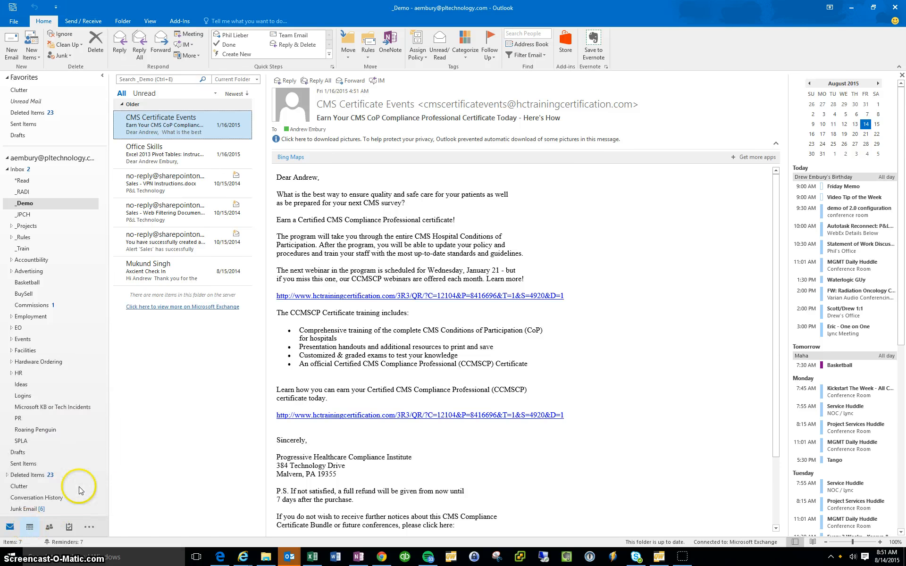
Switch from Mail to the Calendar showing Saturday, August 15, 2015.
left_click(30, 527)
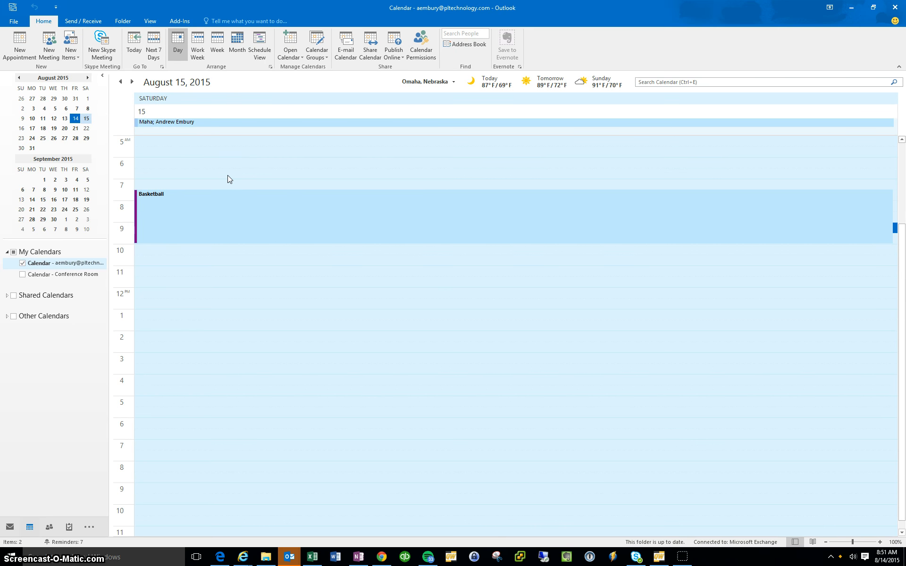
mouse_move(62, 264)
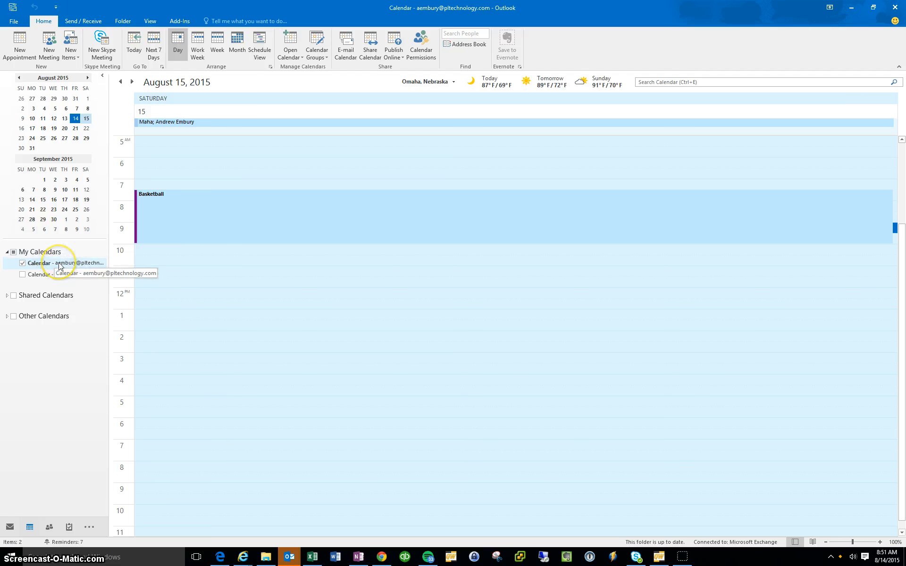
Bring up Calendar Properties for the main calendar under My Calendars.
right_click(63, 264)
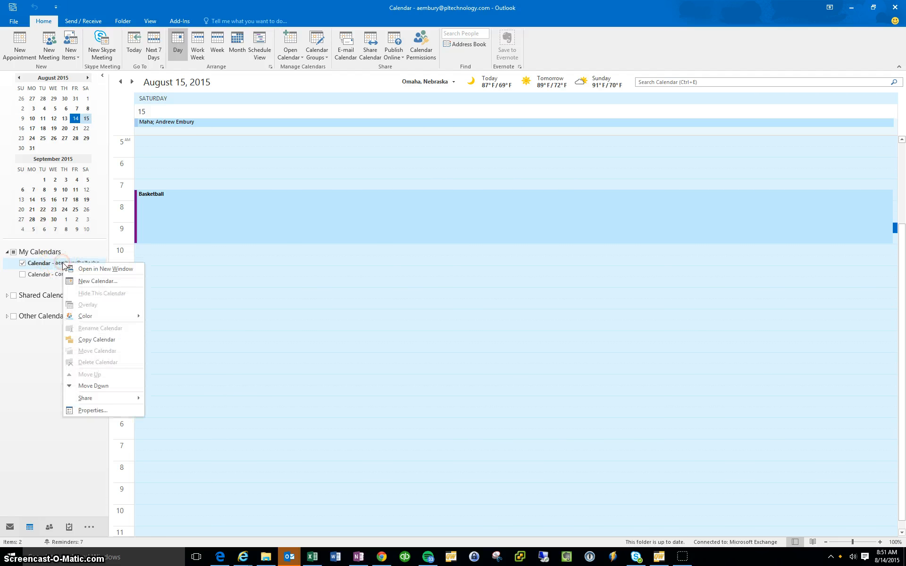
mouse_move(99, 385)
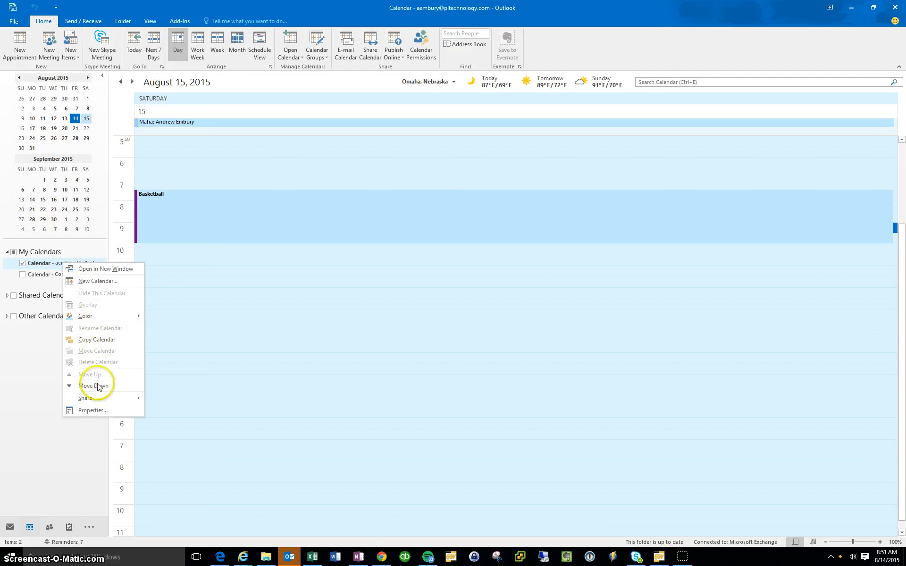
left_click(92, 410)
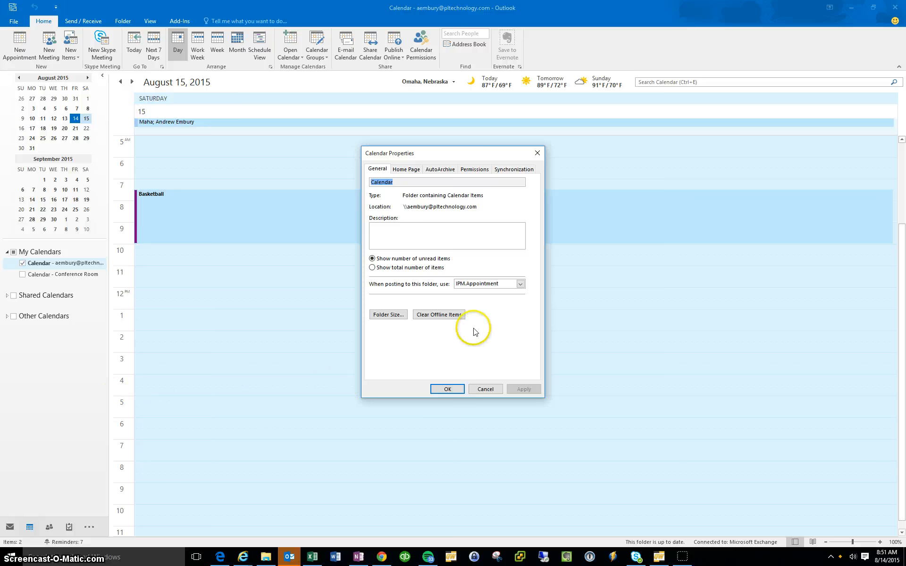
Go to the Permissions settings and select the Default entry to change its level.
left_click(473, 169)
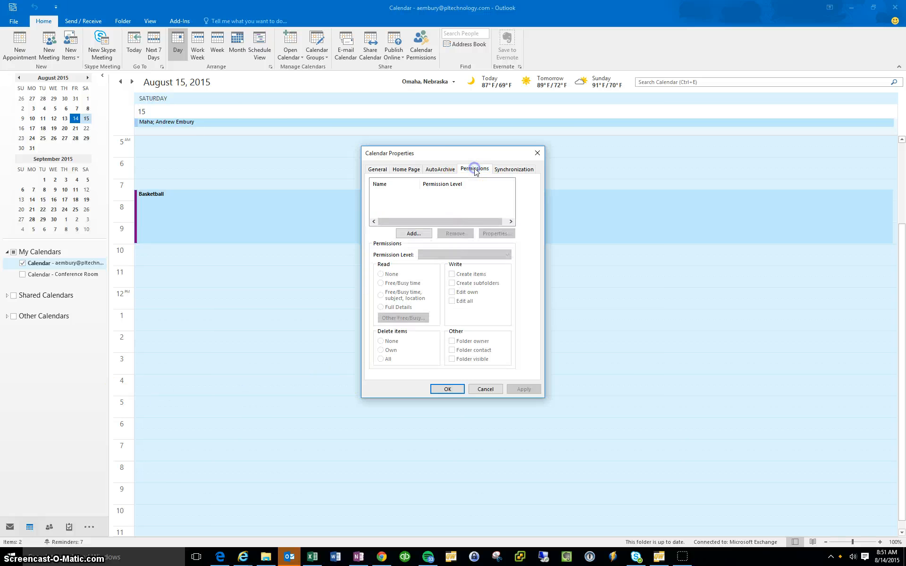
left_click(473, 169)
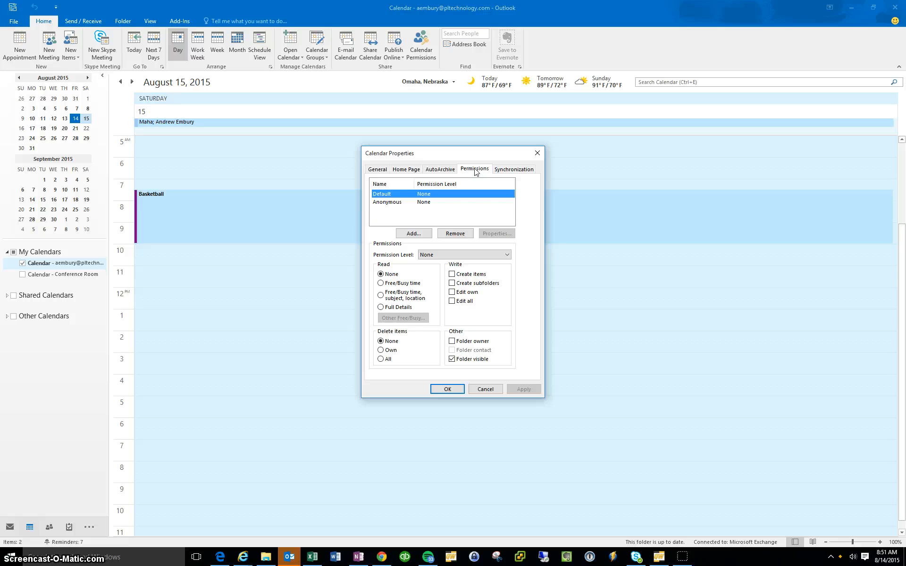
mouse_move(477, 166)
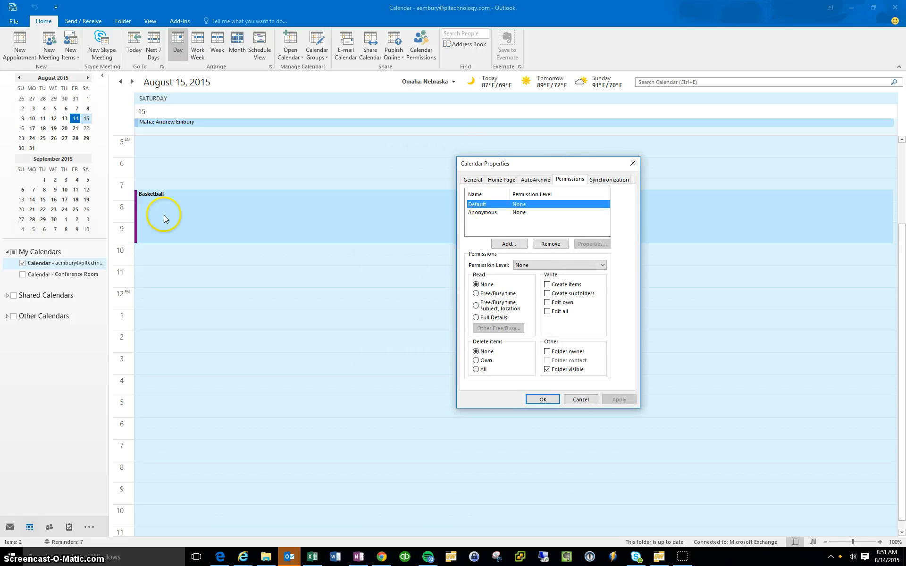
mouse_move(150, 236)
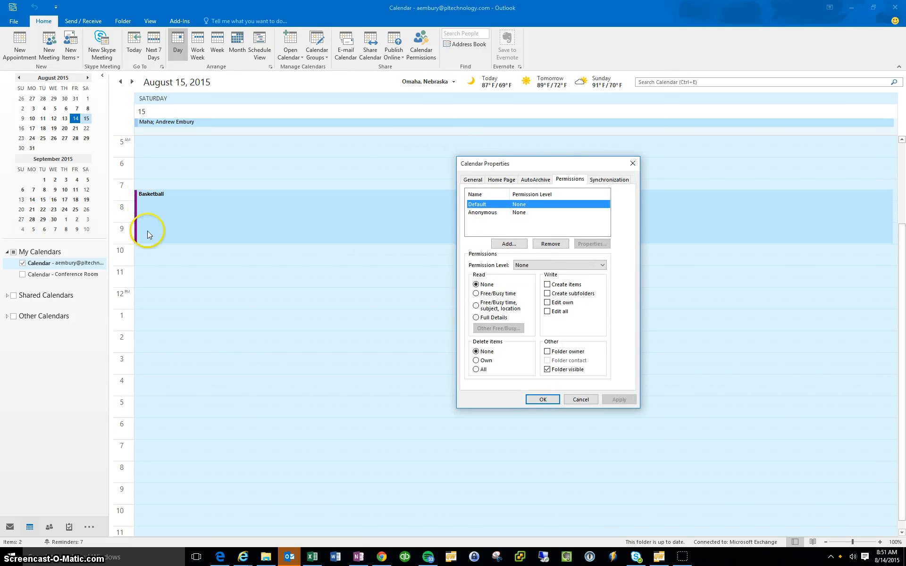
mouse_move(149, 239)
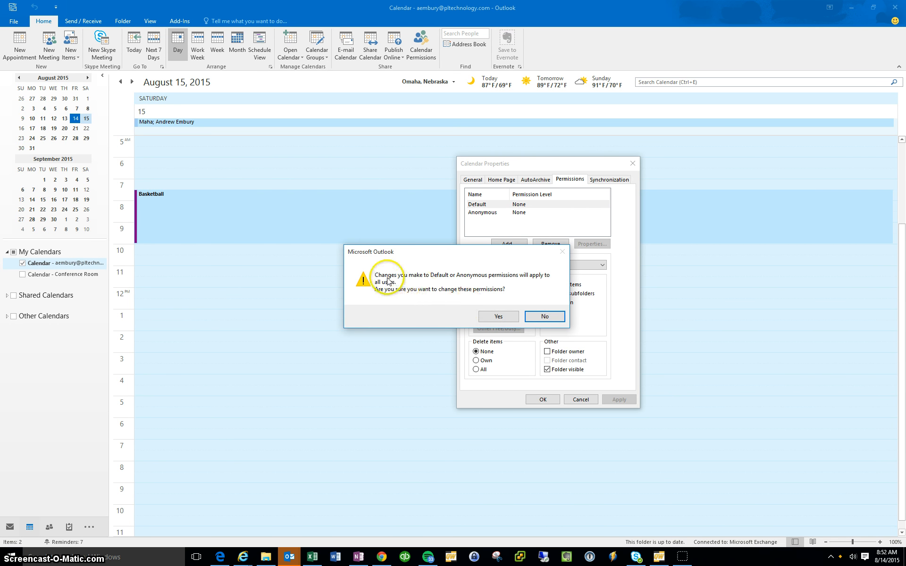
mouse_move(499, 318)
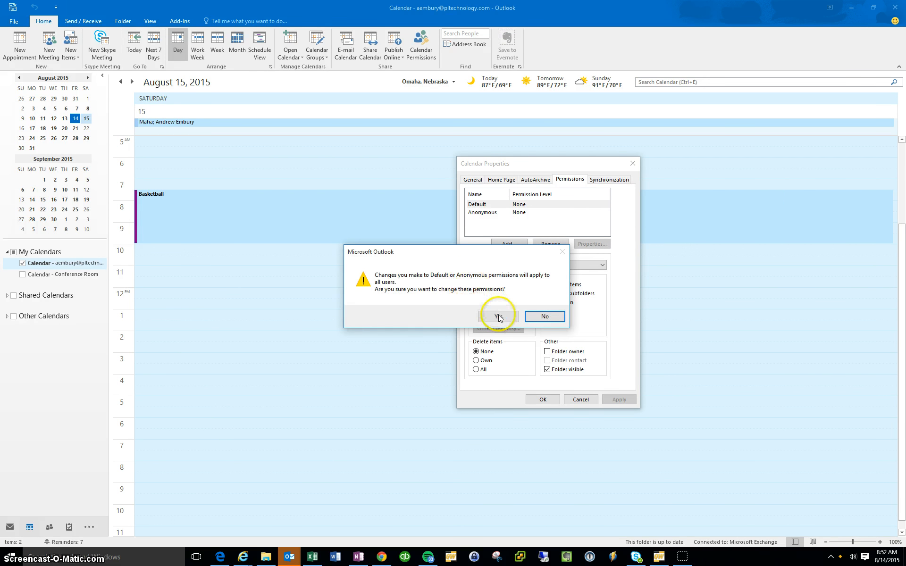
Confirm the all-users warning so Default gets Reviewer permission.
left_click(499, 316)
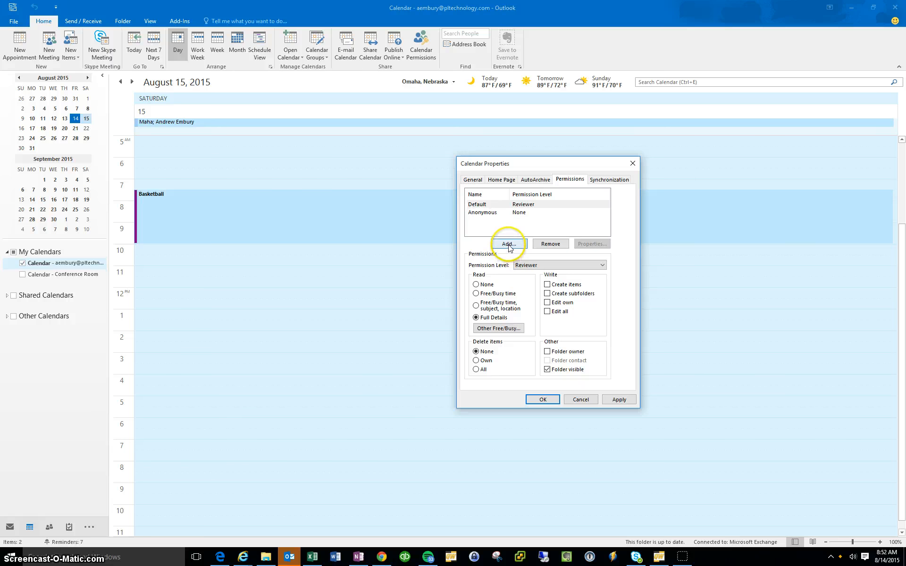
left_click(508, 244)
type("melanie")
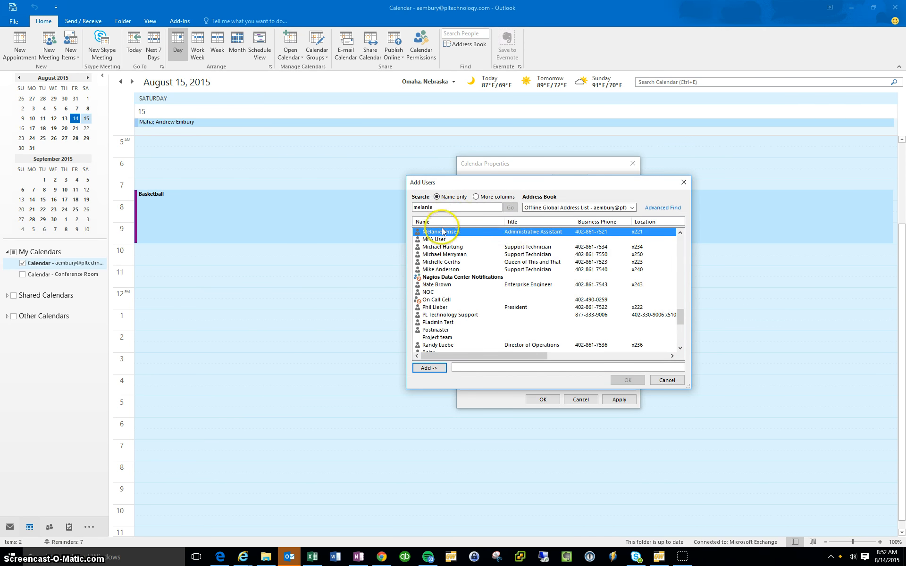
left_click(626, 380)
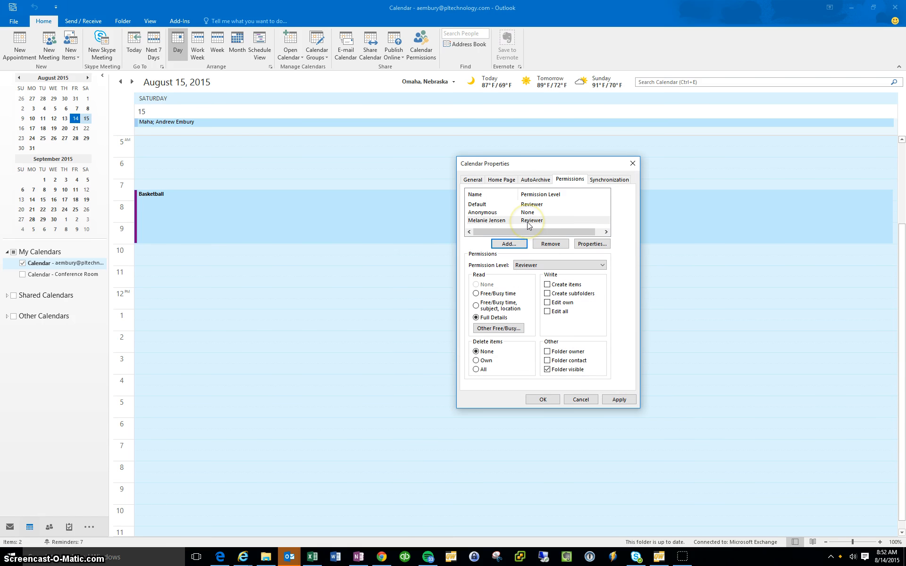
mouse_move(542, 267)
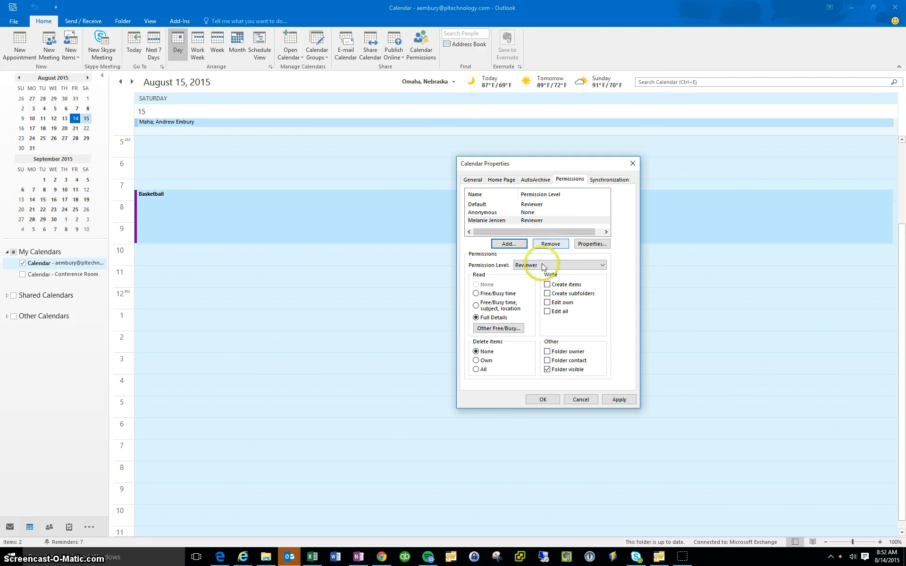
left_click(603, 265)
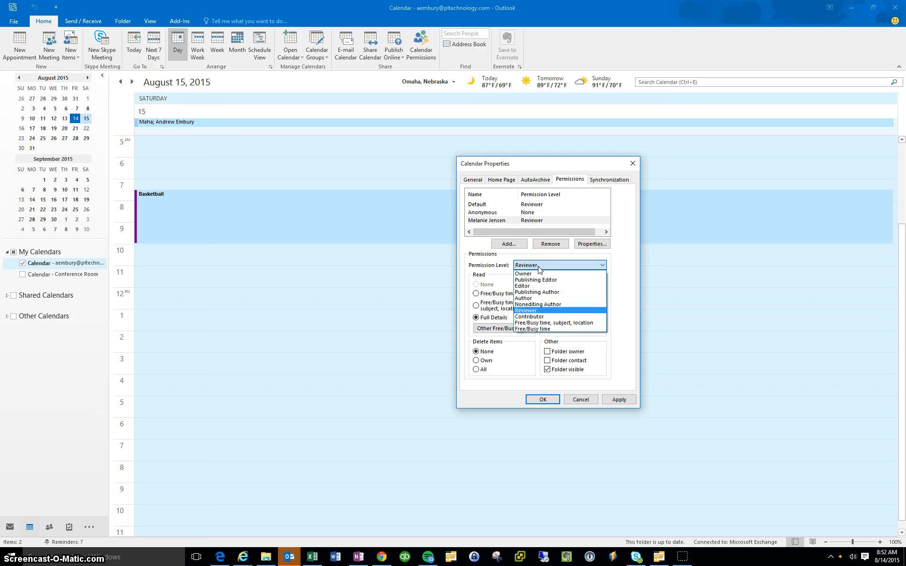
mouse_move(540, 292)
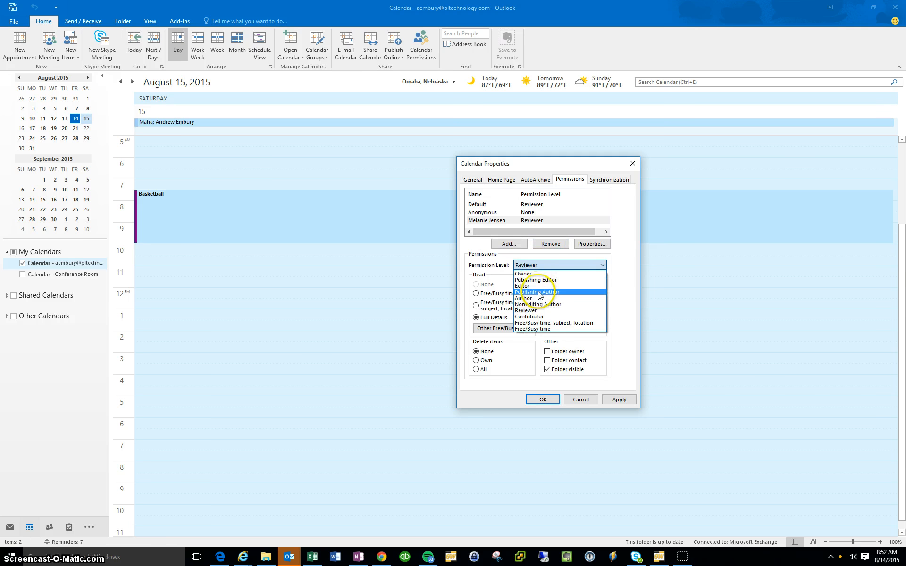
left_click(534, 279)
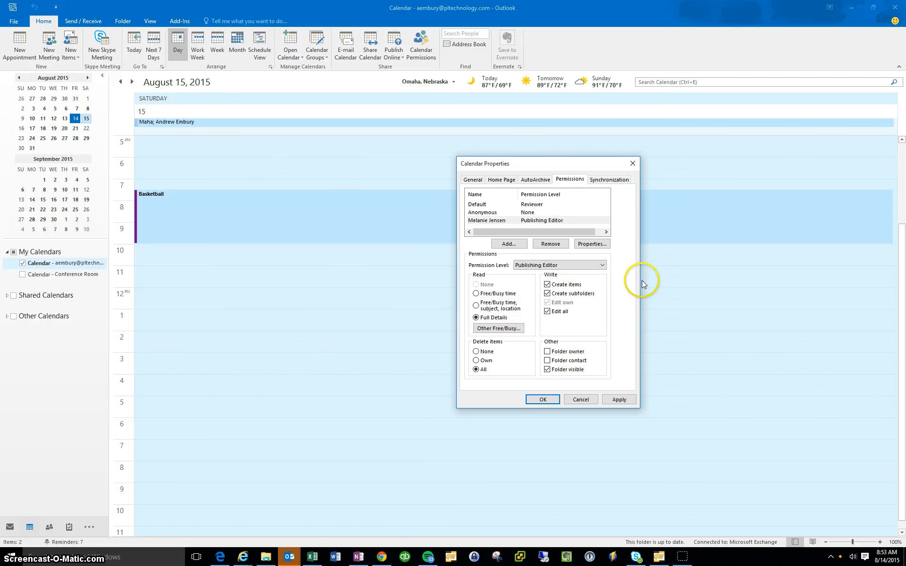
mouse_move(534, 295)
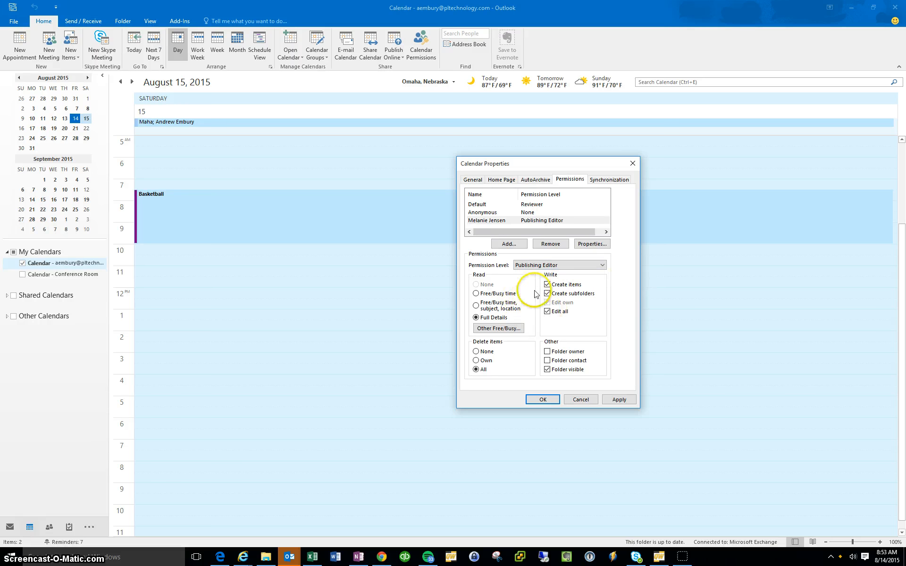
mouse_move(581, 282)
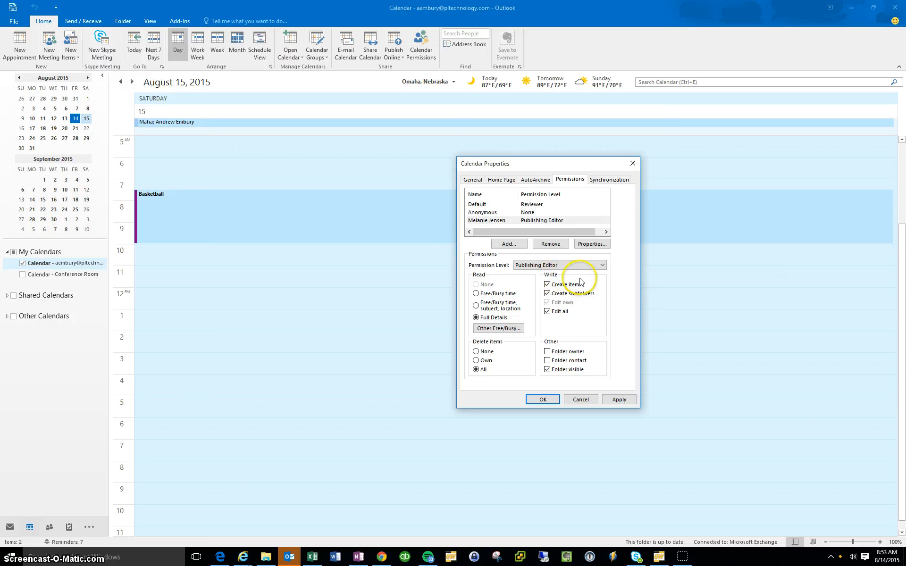
mouse_move(550, 280)
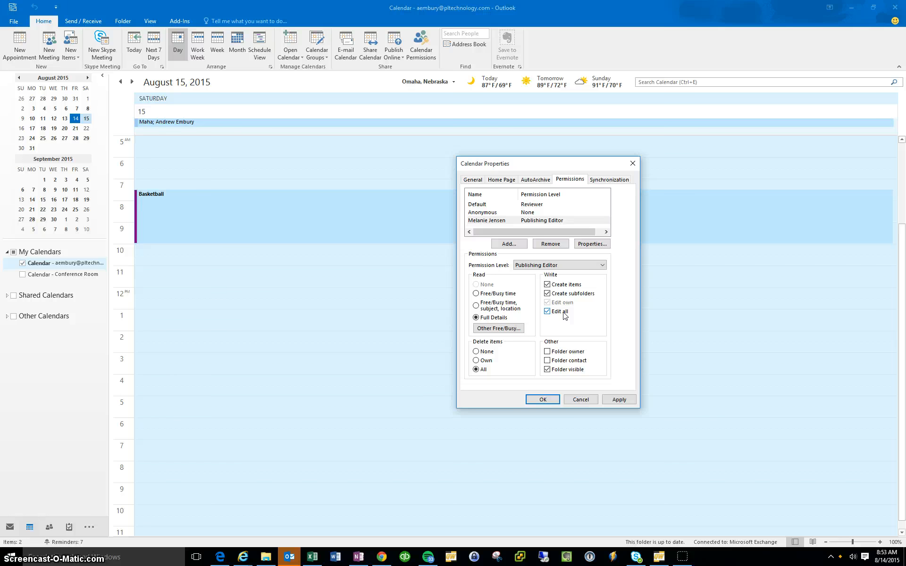
left_click(618, 399)
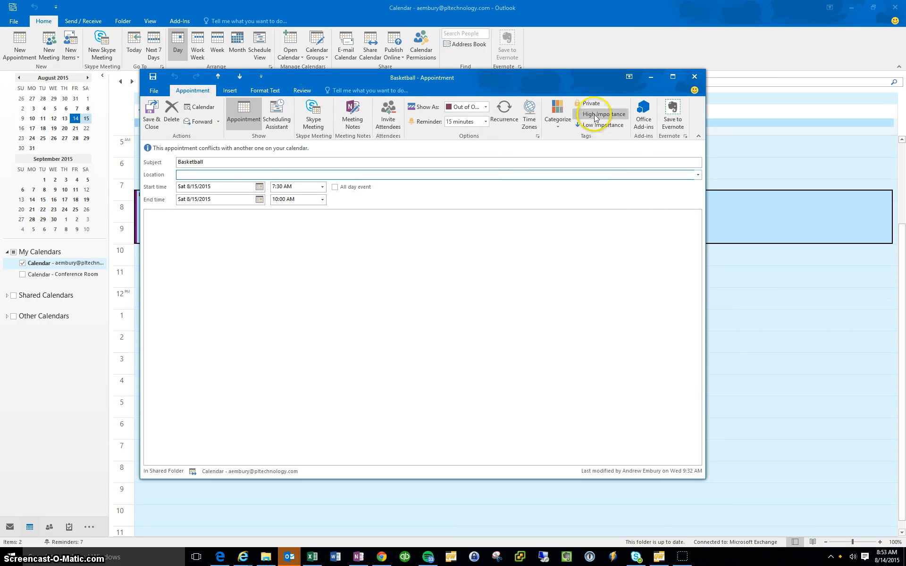
mouse_move(590, 104)
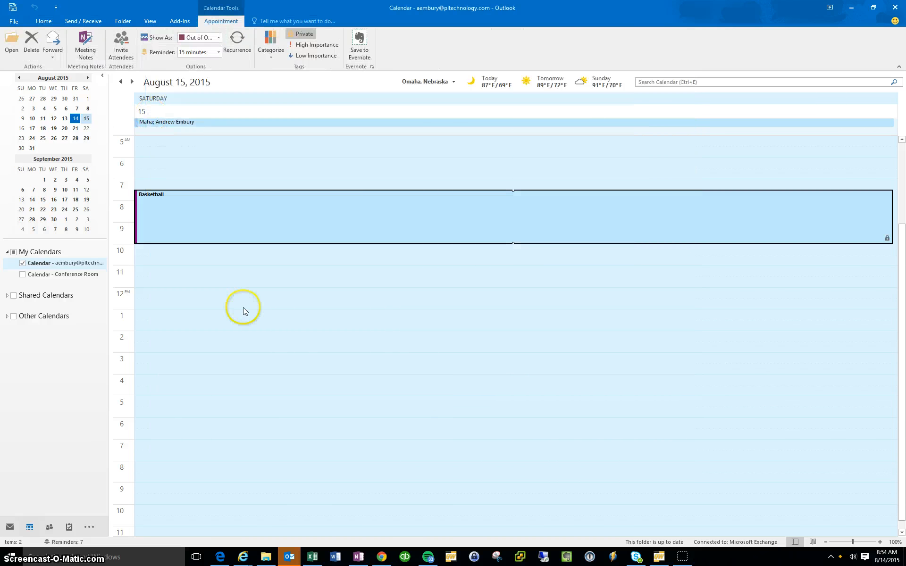
mouse_move(721, 239)
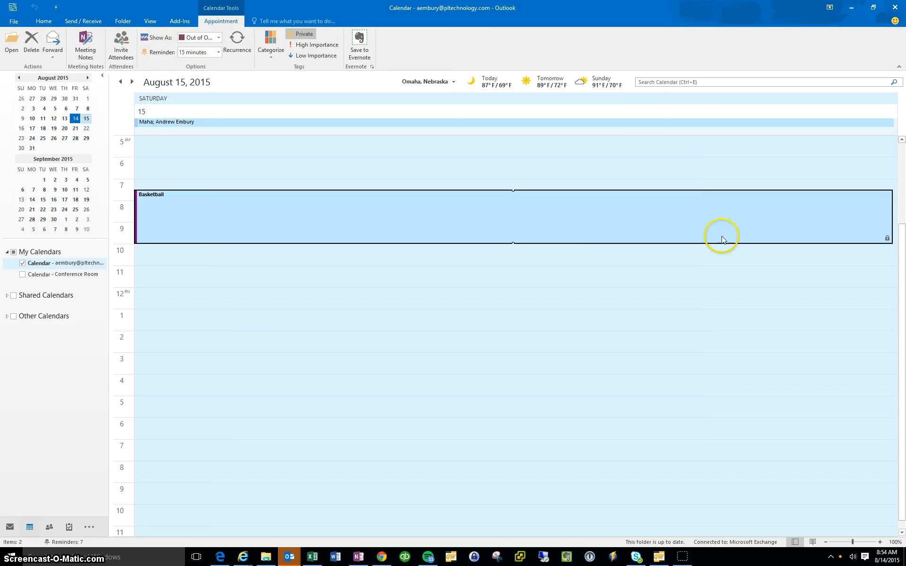
mouse_move(888, 239)
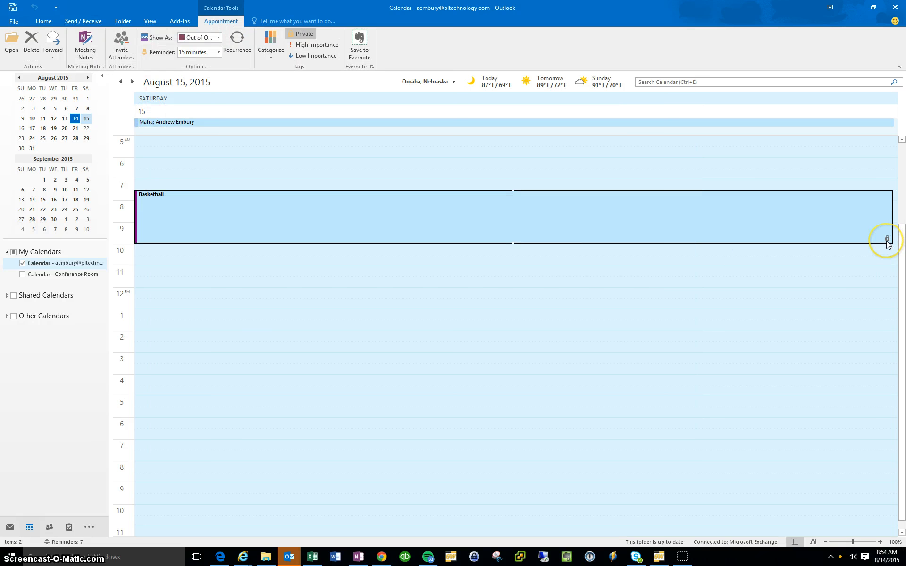
mouse_move(887, 240)
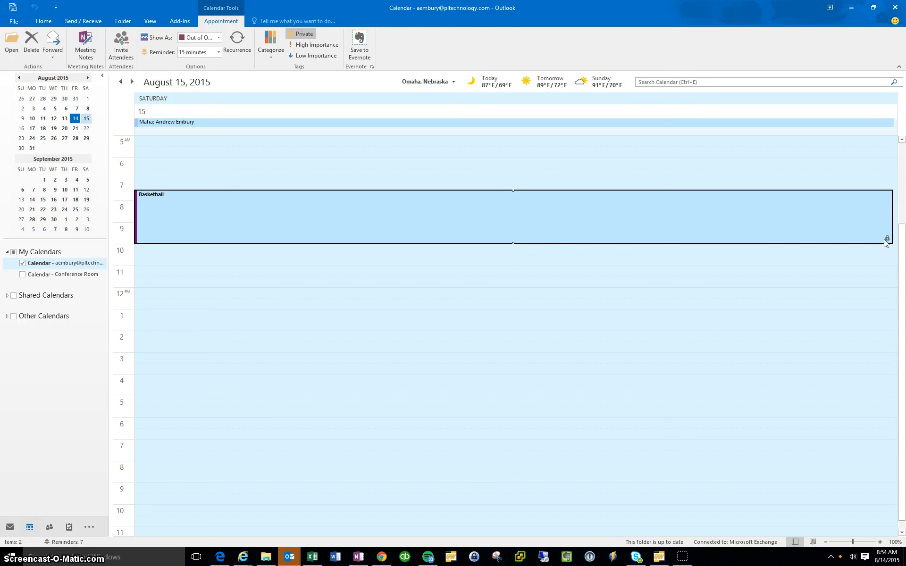